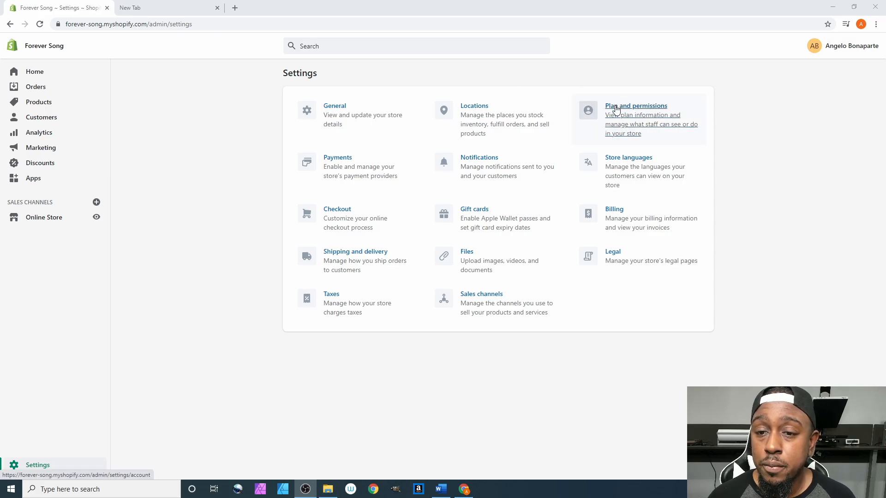
Step: Open Plan and permissions from Settings to see the current plan and staff accounts
left_click(636, 106)
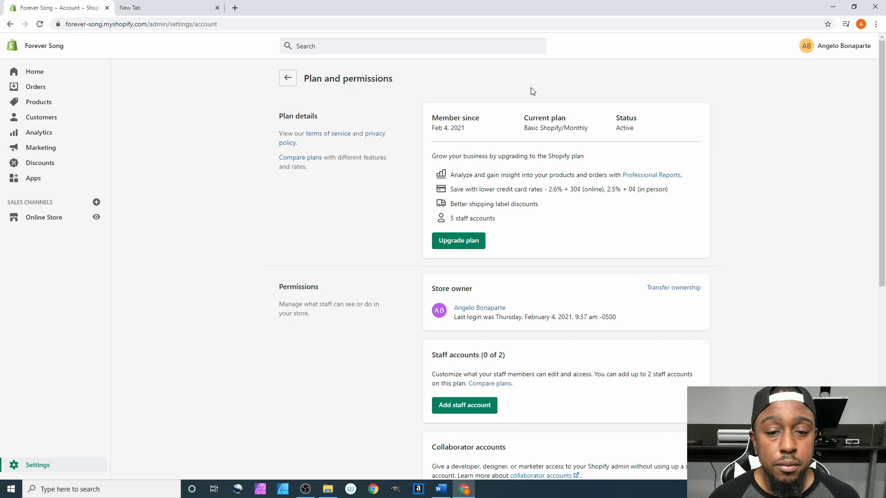
mouse_move(325, 113)
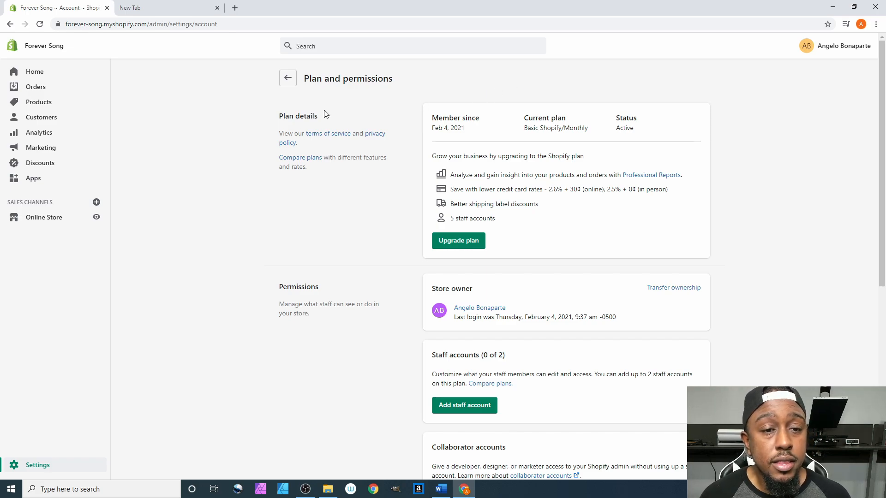
mouse_move(469, 158)
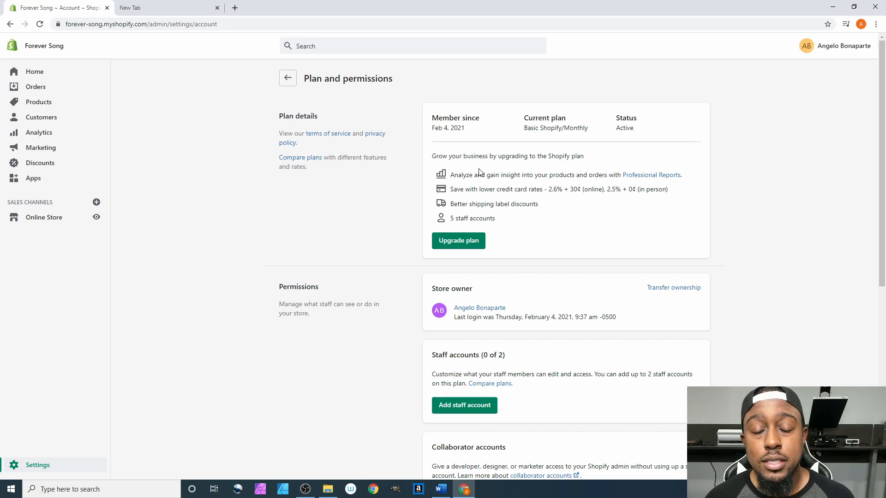
mouse_move(521, 161)
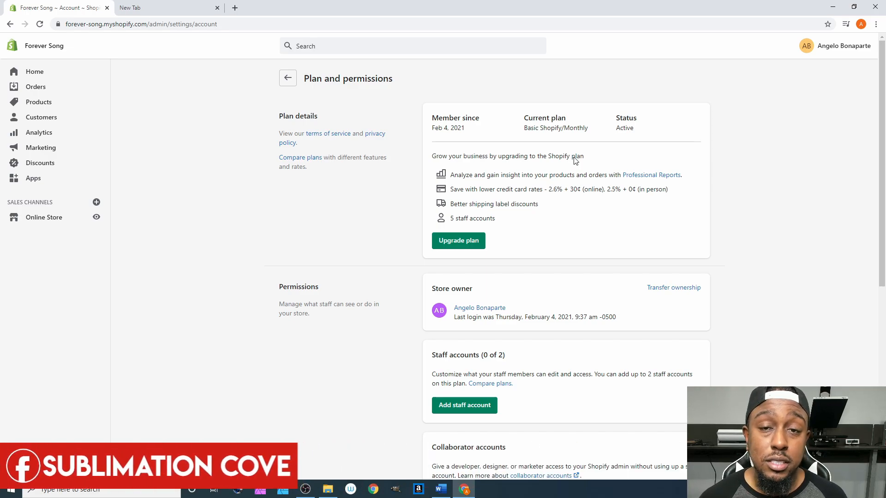
mouse_move(556, 154)
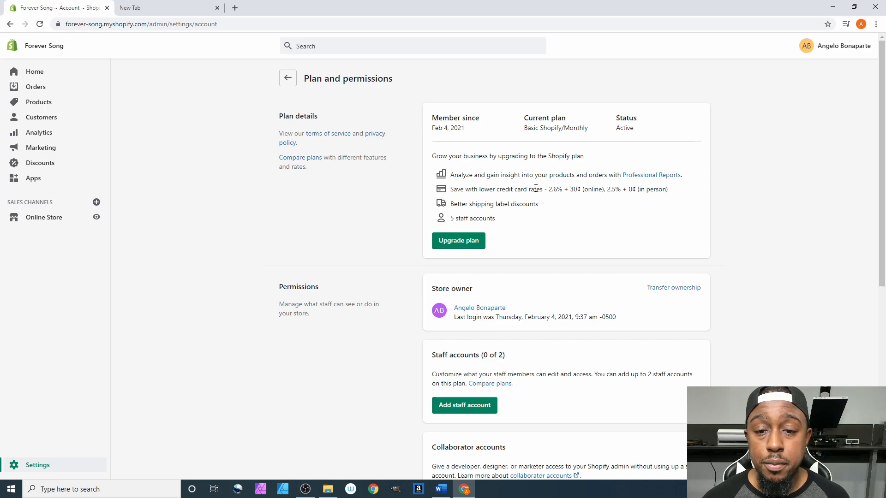
mouse_move(556, 189)
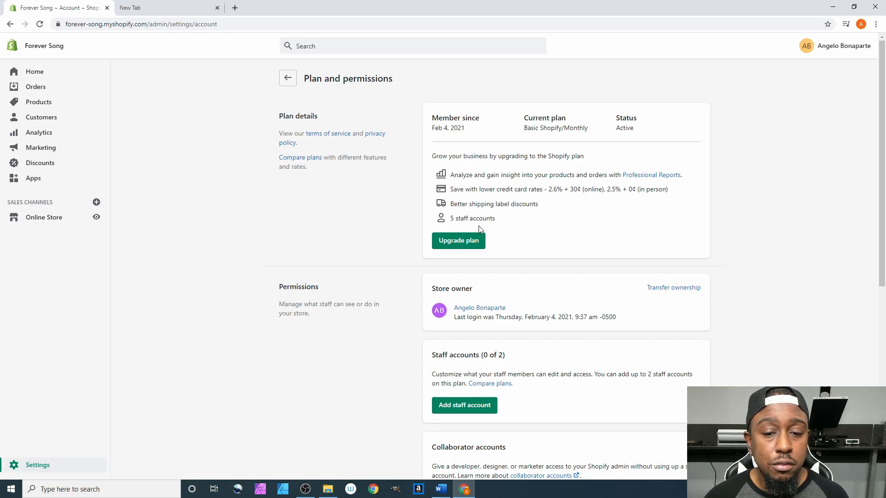
mouse_move(516, 266)
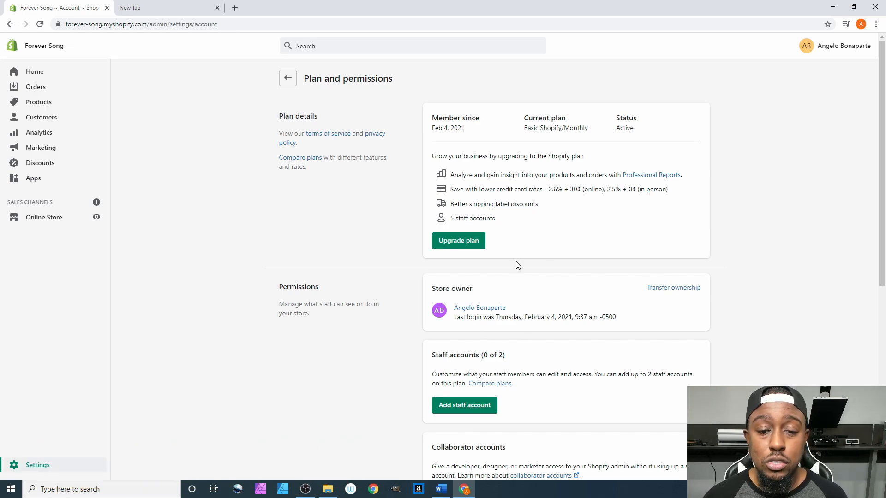
scroll("down", 3)
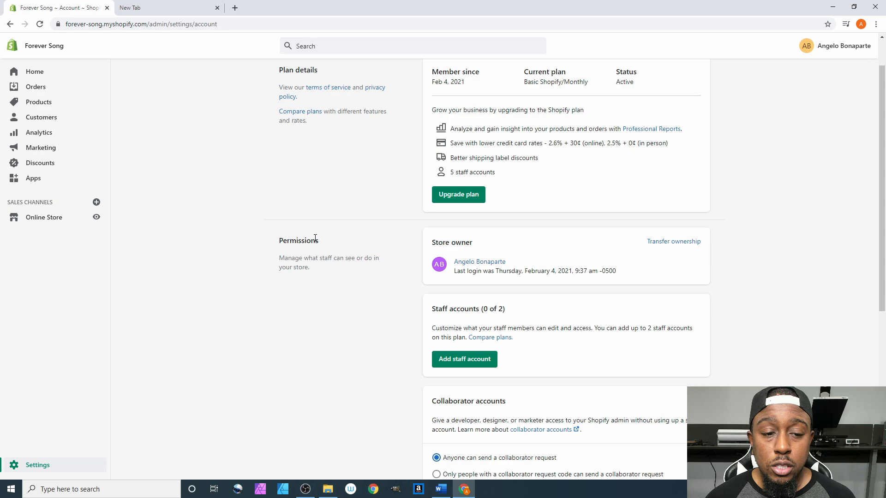
mouse_move(479, 261)
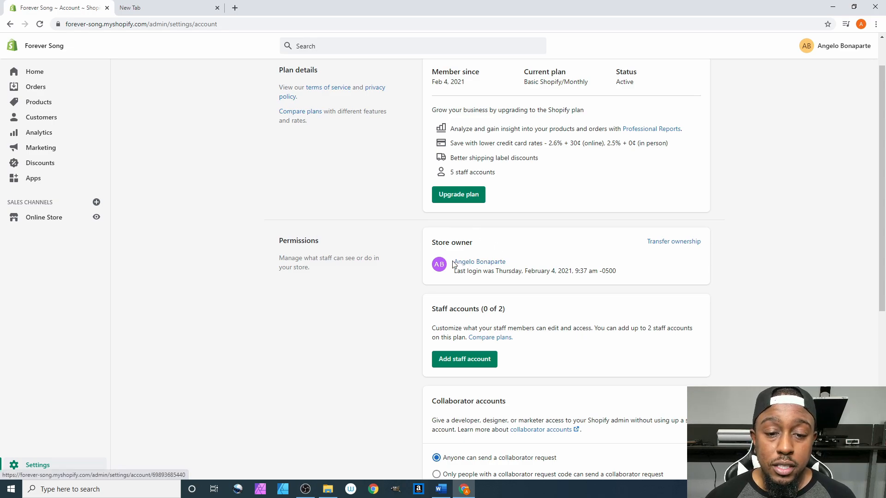
left_click_drag(453, 262, 617, 271)
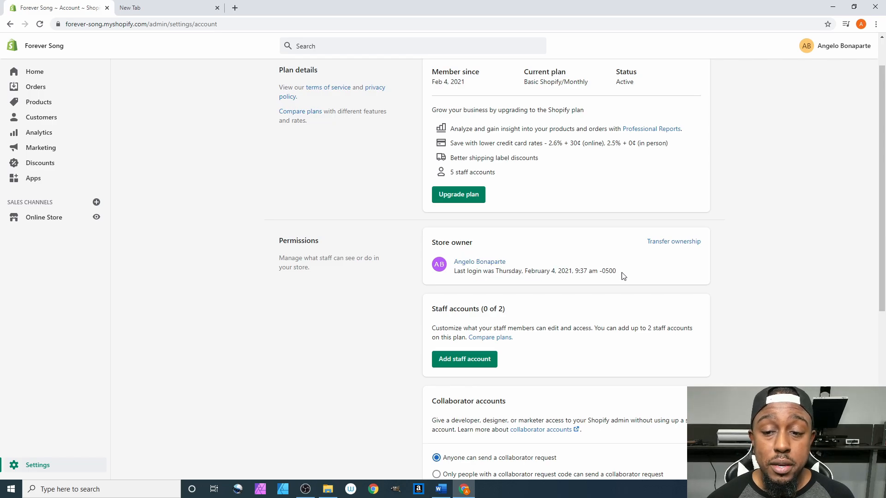
left_click(673, 242)
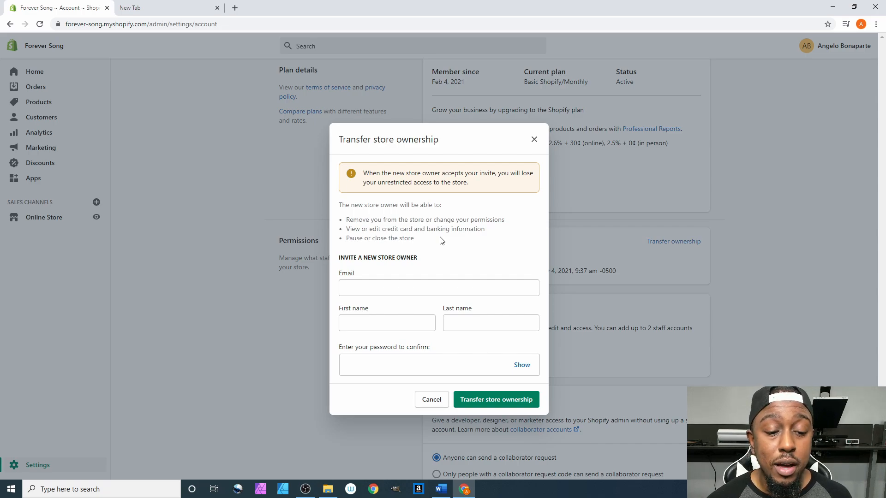
mouse_move(440, 243)
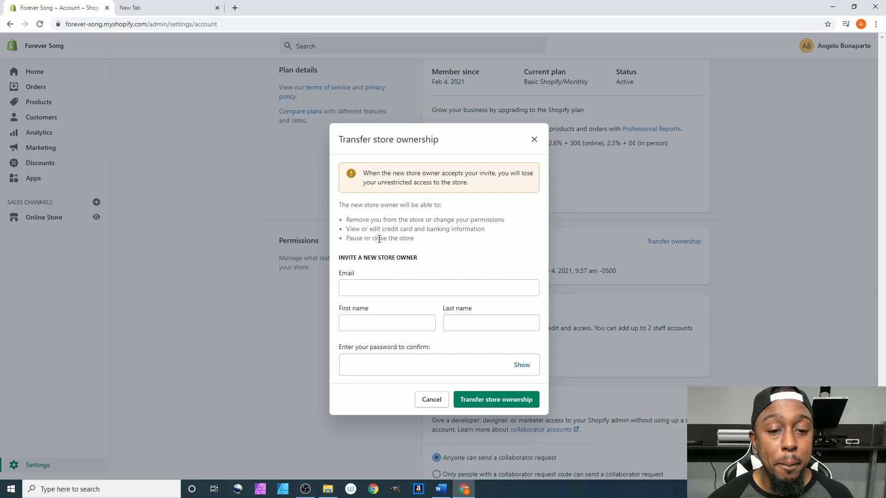
mouse_move(417, 238)
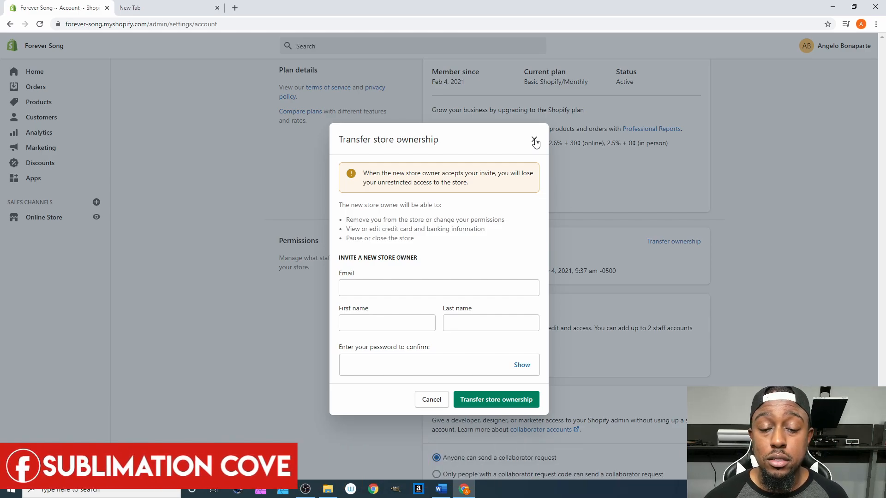
left_click(534, 142)
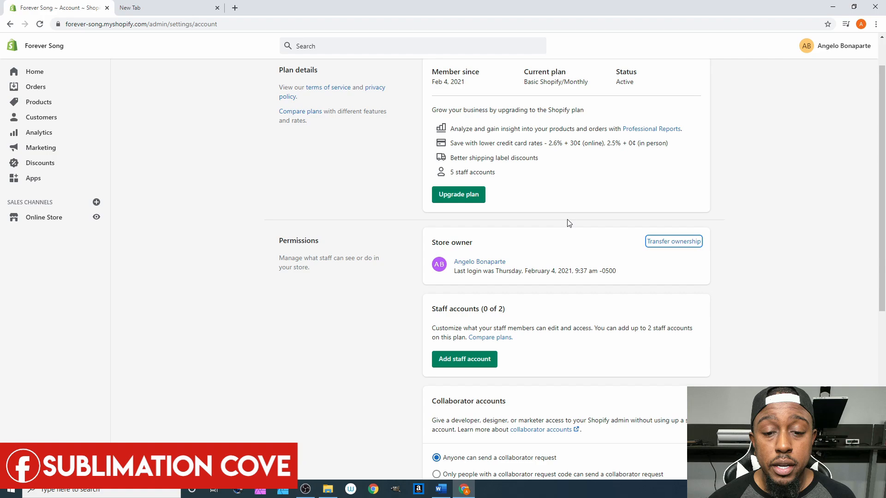
Step: Scroll past Collaborator accounts and Login services to start a new staff account invite
scroll("down", 3)
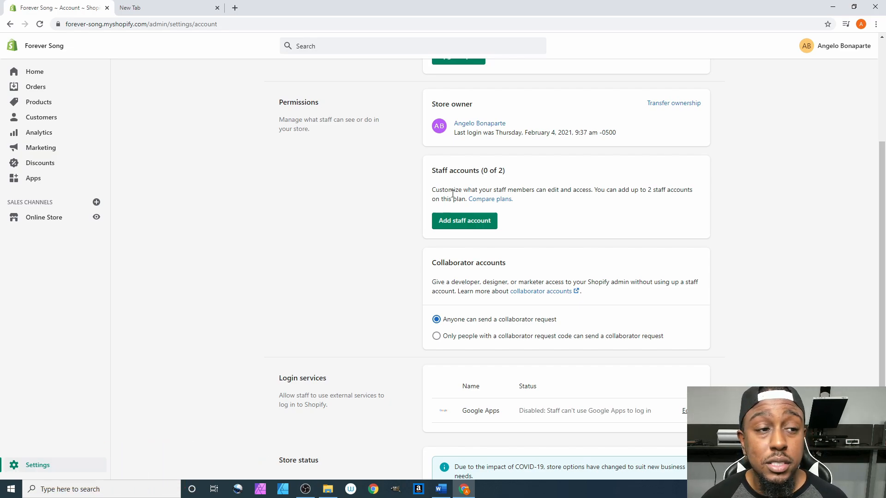
mouse_move(53, 75)
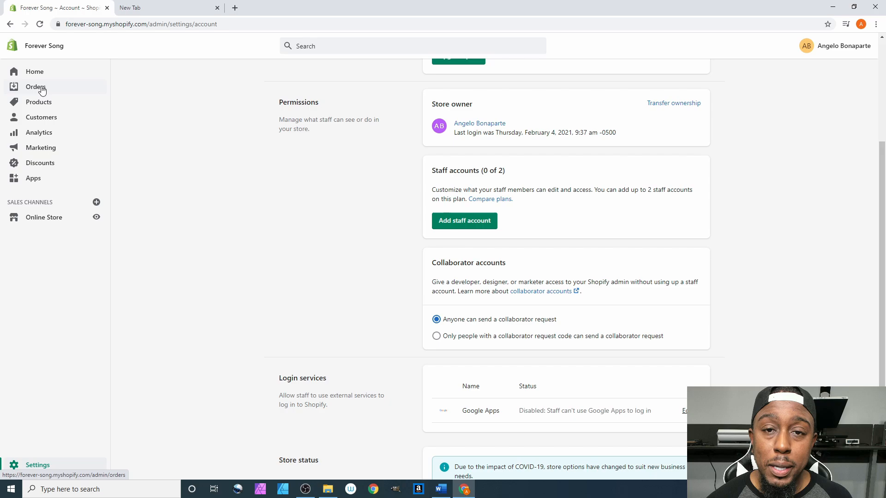
mouse_move(48, 101)
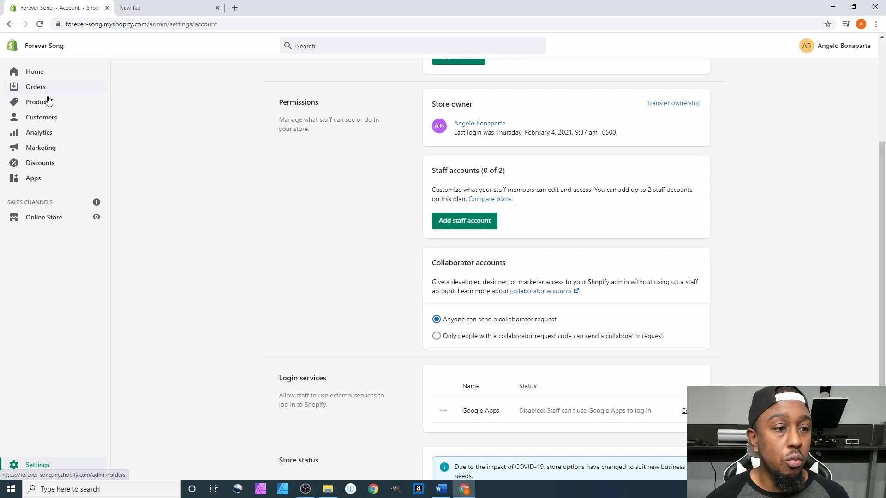
mouse_move(39, 132)
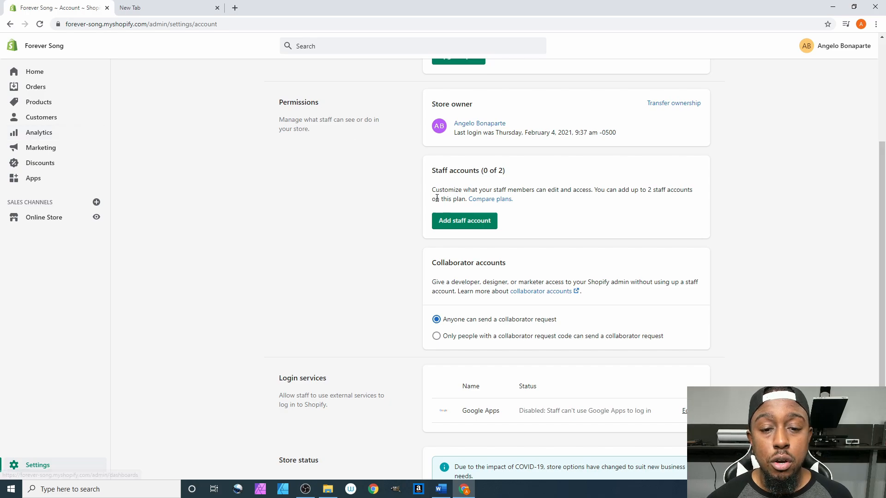
left_click(464, 220)
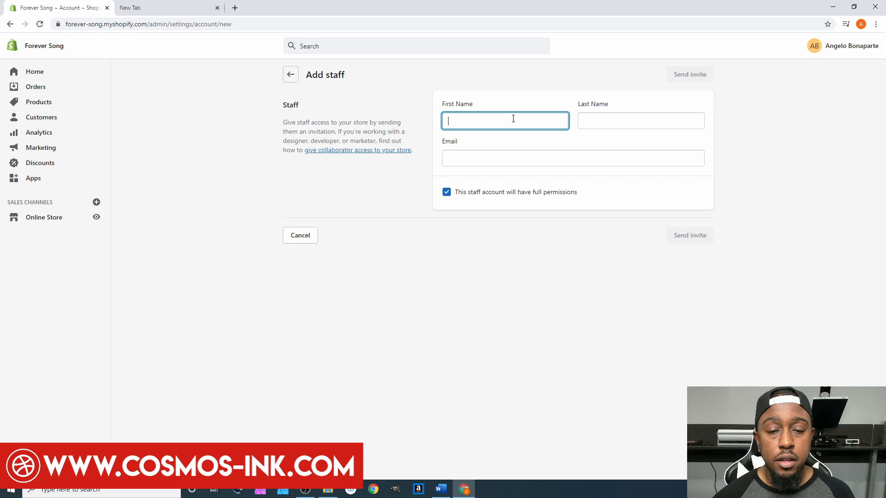
Step: Enter first name Jane, last name Doe, and her Janedoe .com email address
type("Jane")
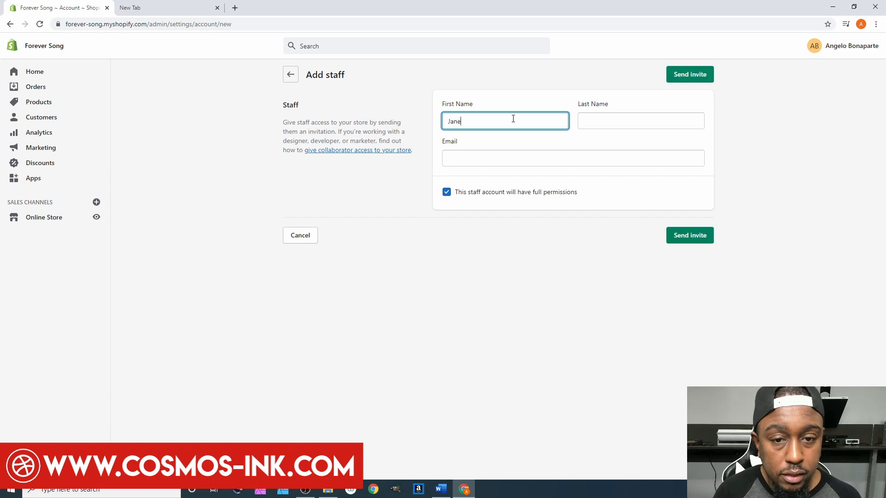
type("Doe")
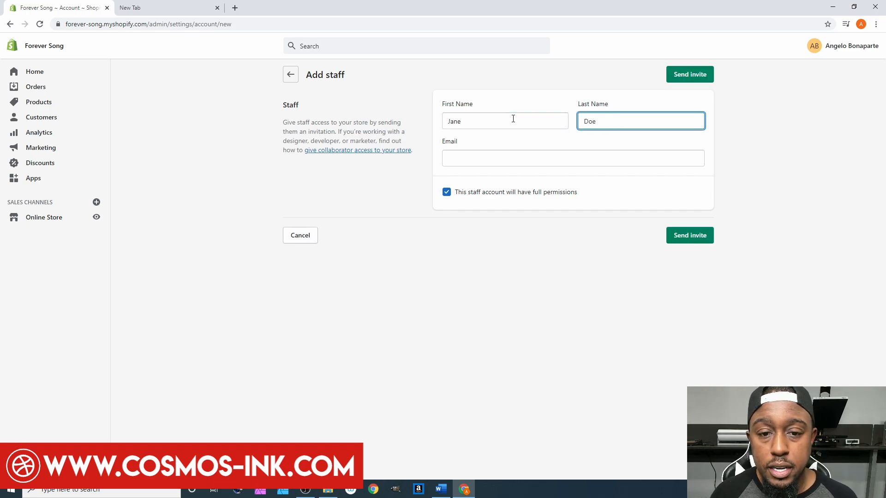
left_click(572, 158)
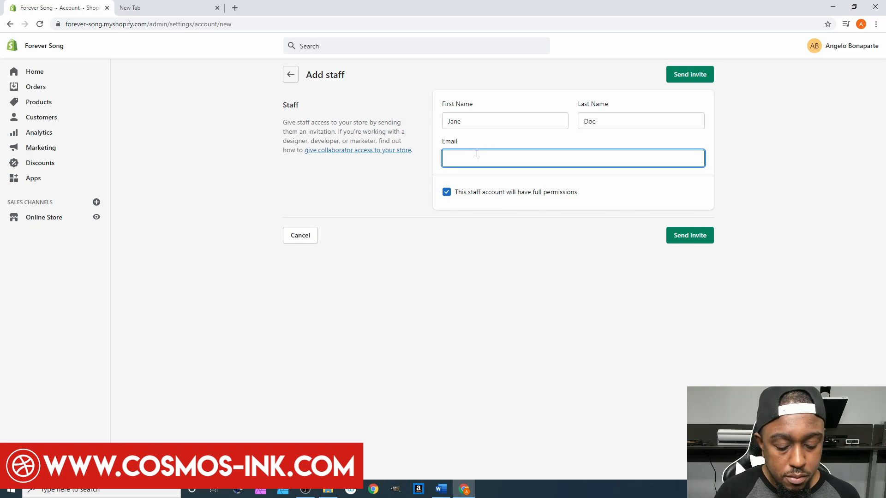
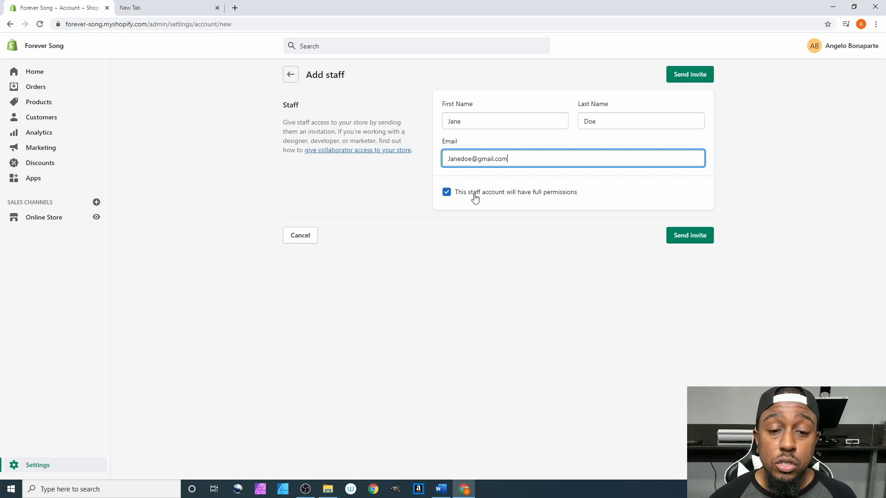
mouse_move(533, 195)
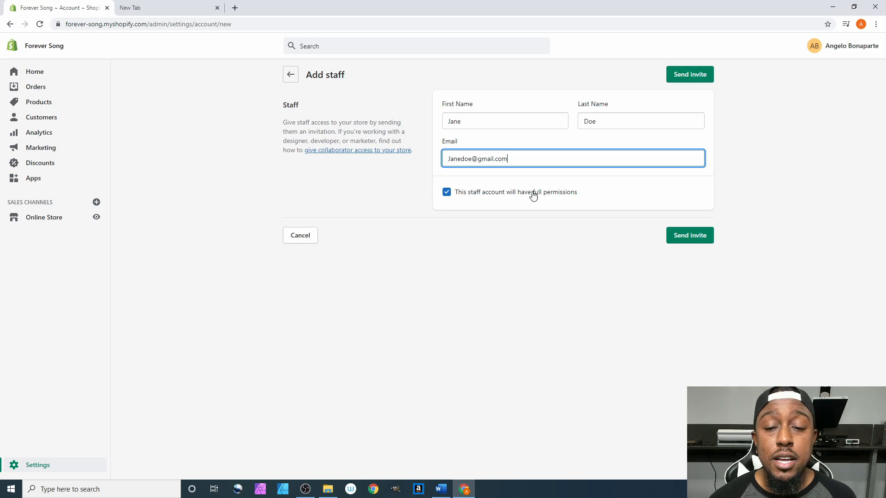
Step: Replace full permissions with only Orders, Edit orders and Customers access
left_click(446, 192)
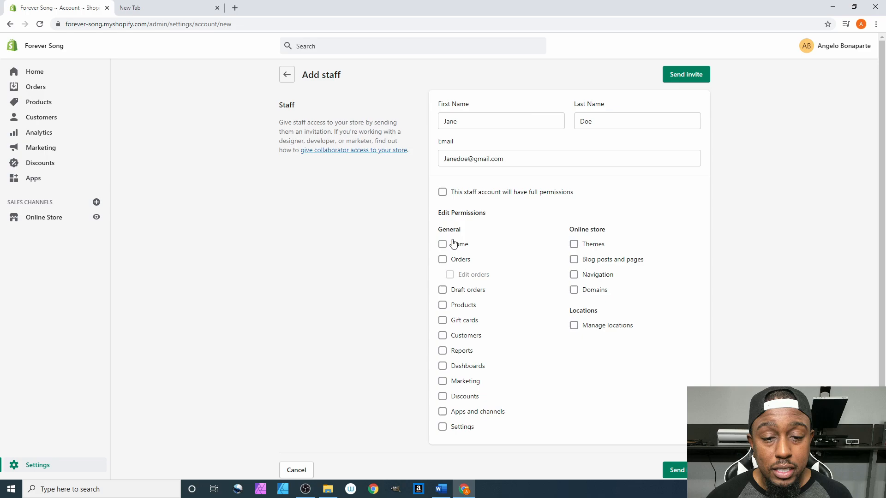
mouse_move(579, 293)
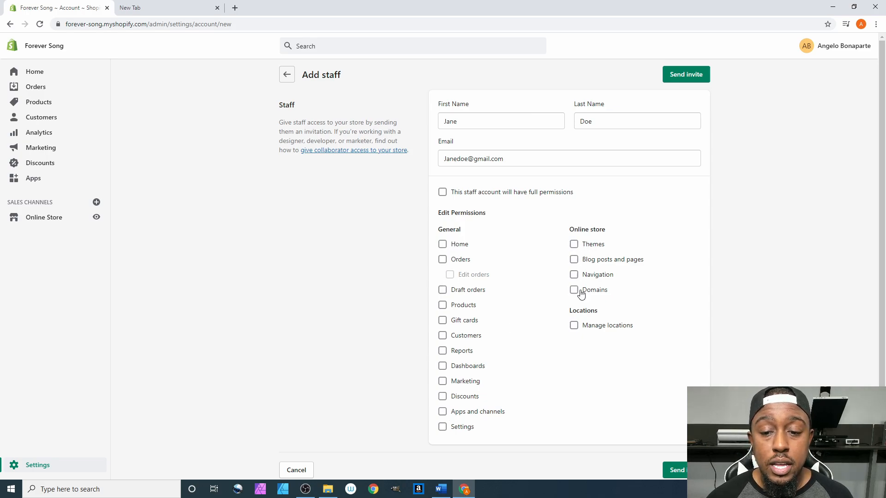
mouse_move(574, 326)
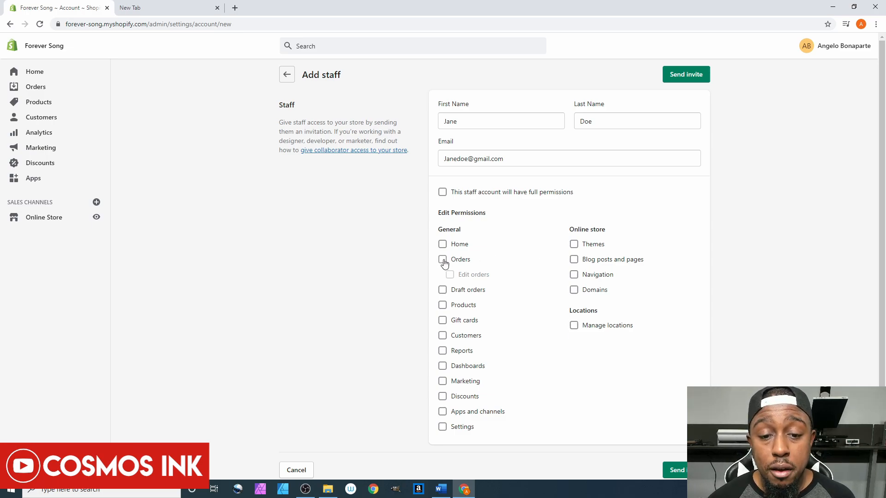
left_click(442, 259)
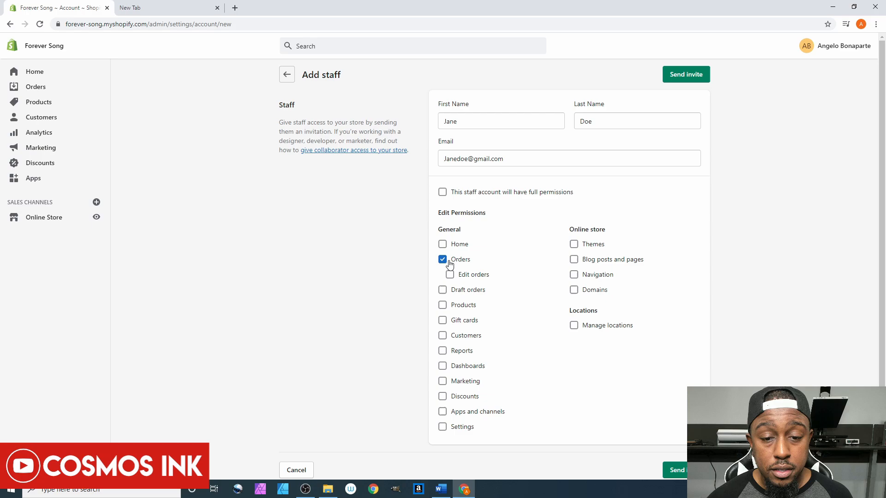
left_click(449, 274)
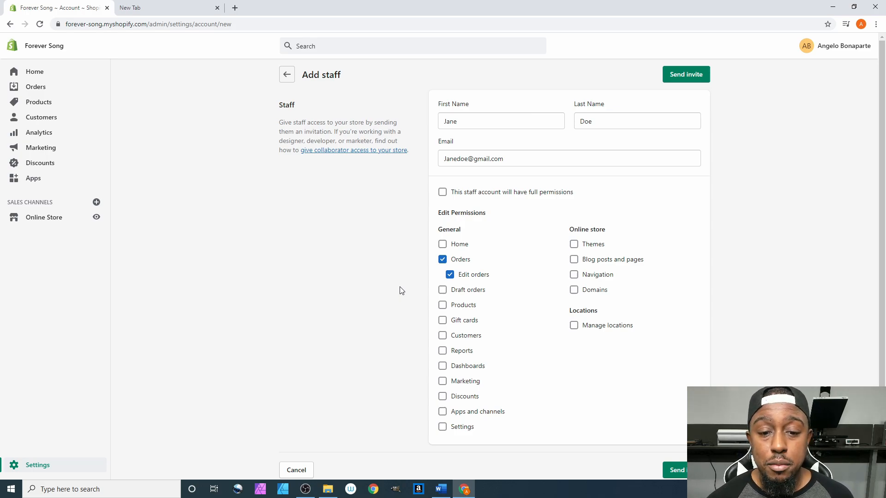
scroll("down", 3)
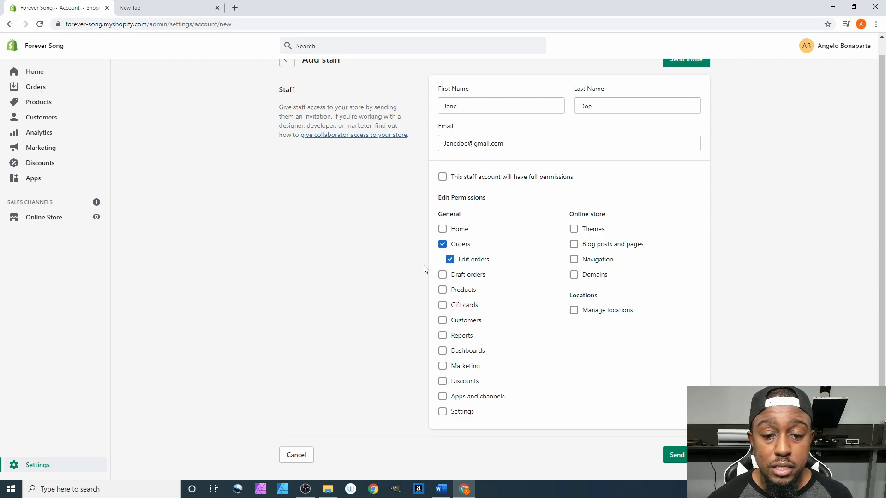
mouse_move(428, 315)
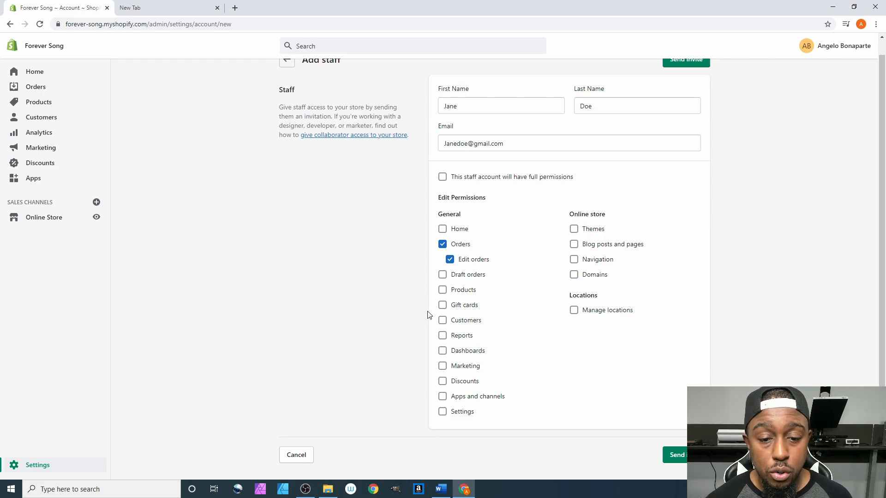
left_click(442, 319)
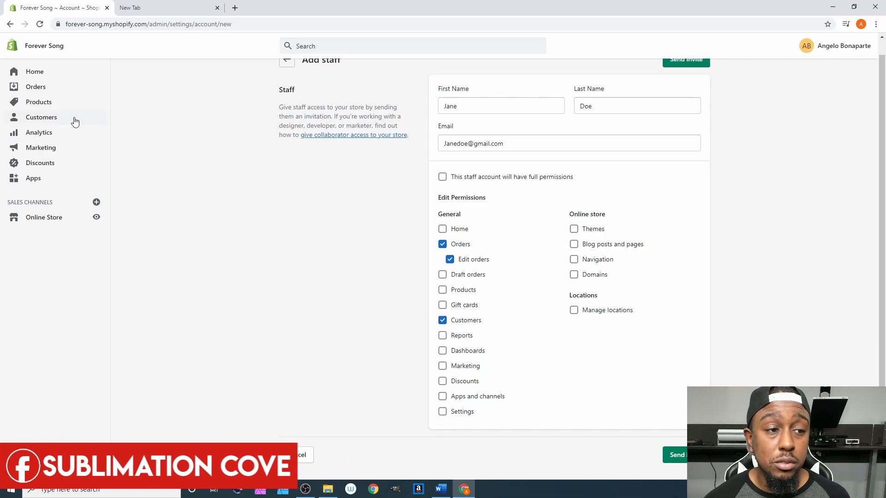
mouse_move(313, 227)
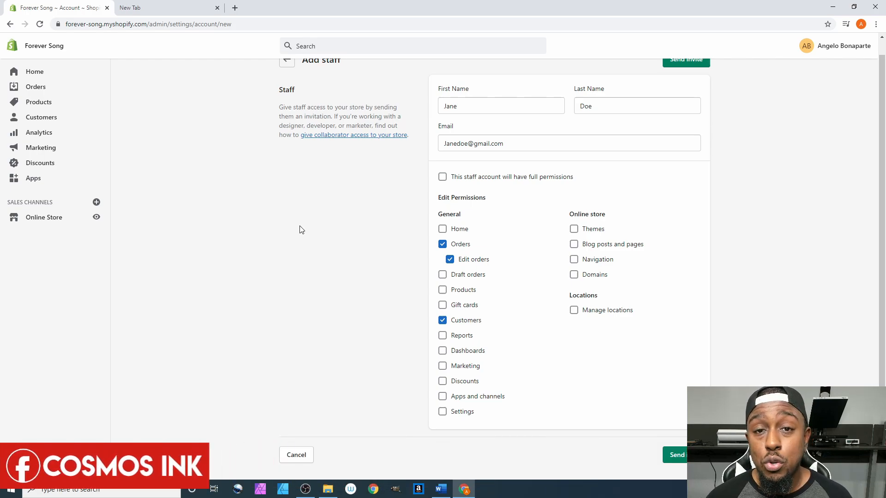
mouse_move(325, 233)
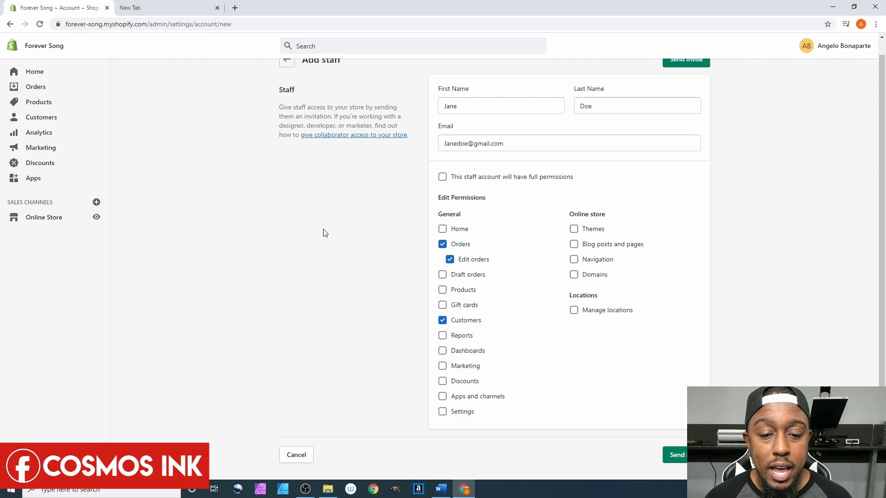
mouse_move(385, 235)
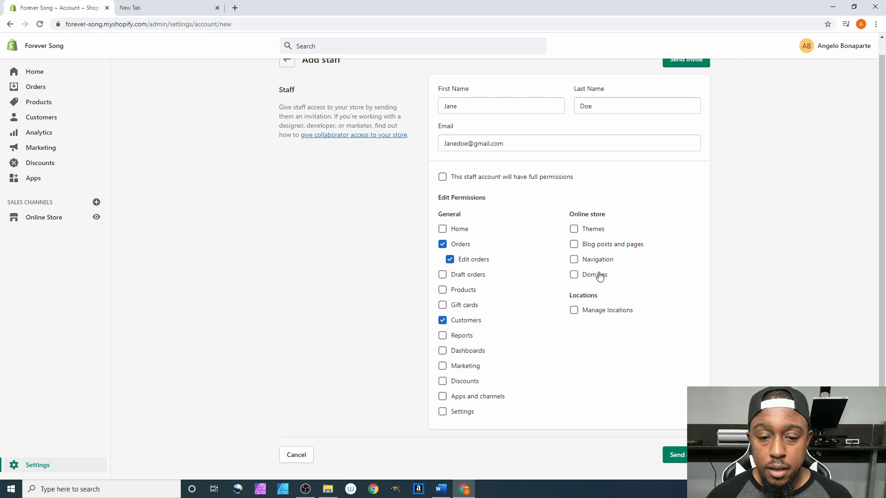
mouse_move(537, 307)
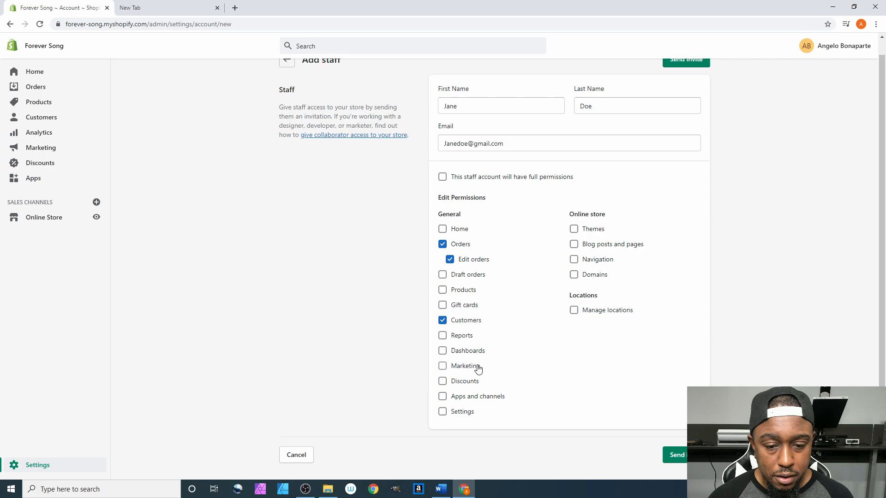
Step: Toggle Apps and channels, Orders, Home and Reports permissions, ending with all individual permissions cleared
left_click(442, 396)
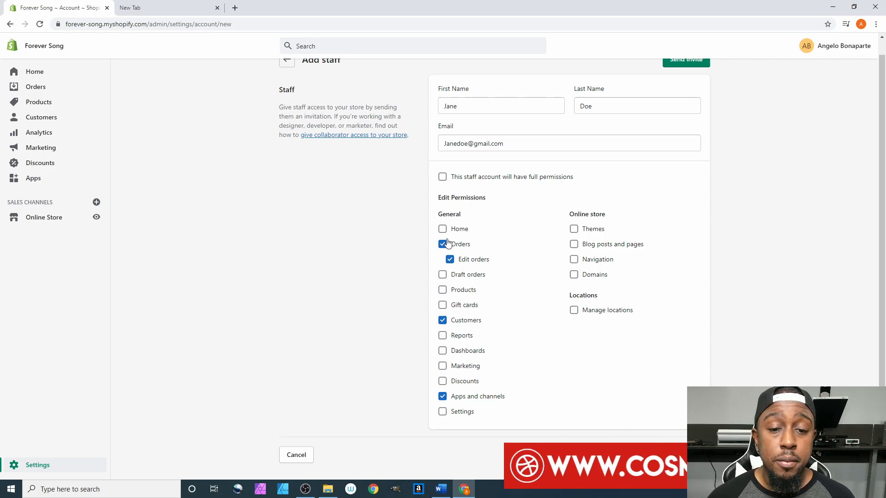
left_click(442, 244)
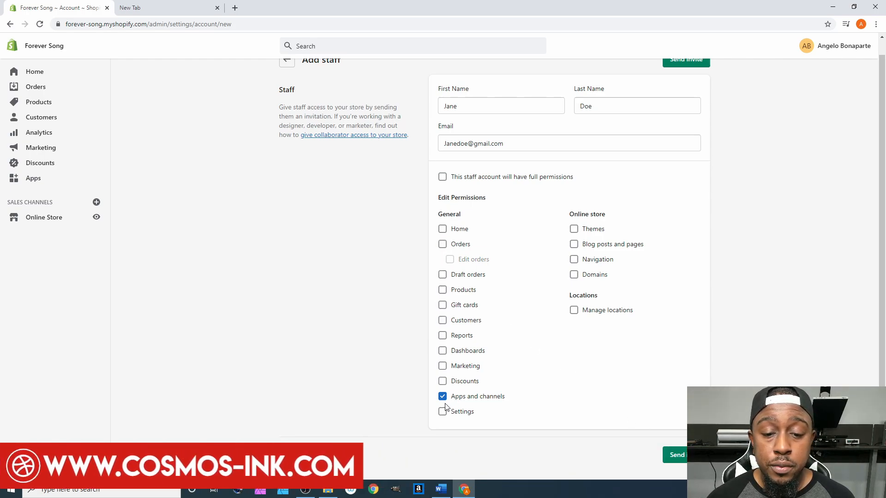
left_click(442, 395)
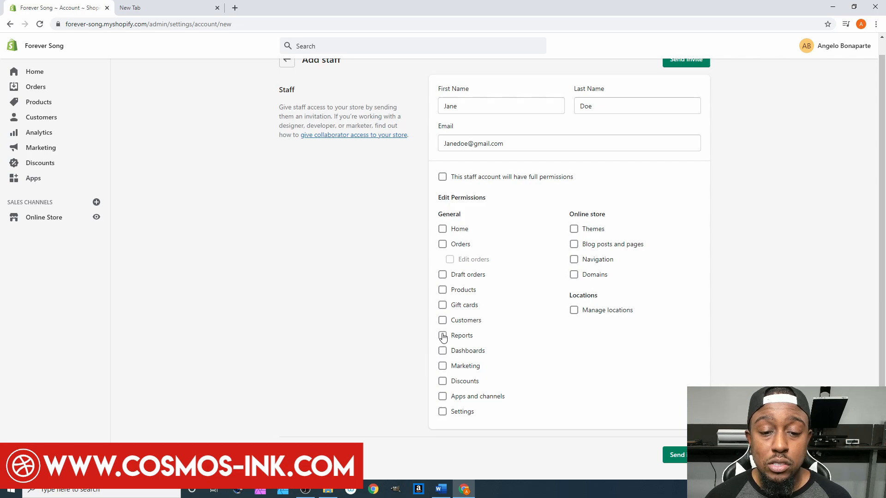
left_click(442, 229)
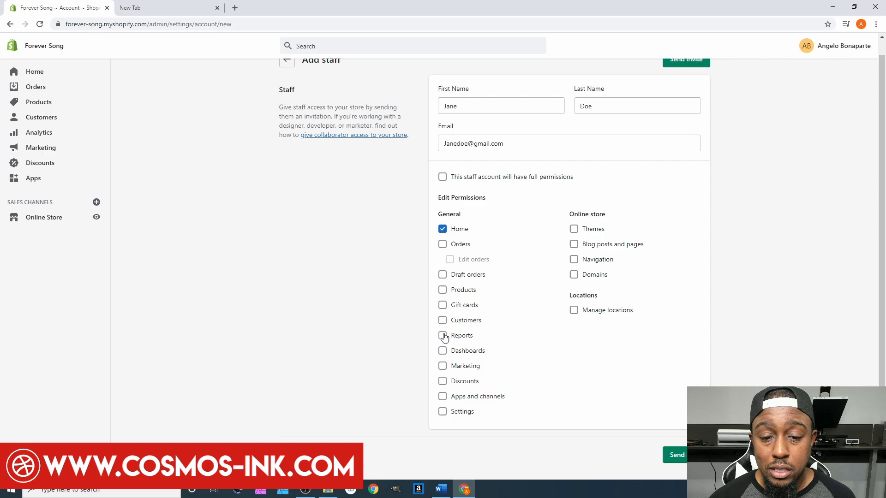
left_click(442, 335)
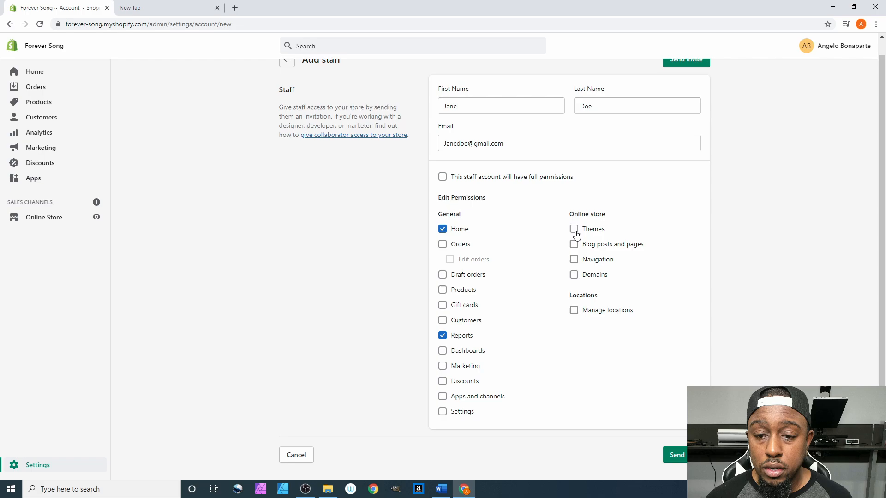
mouse_move(574, 254)
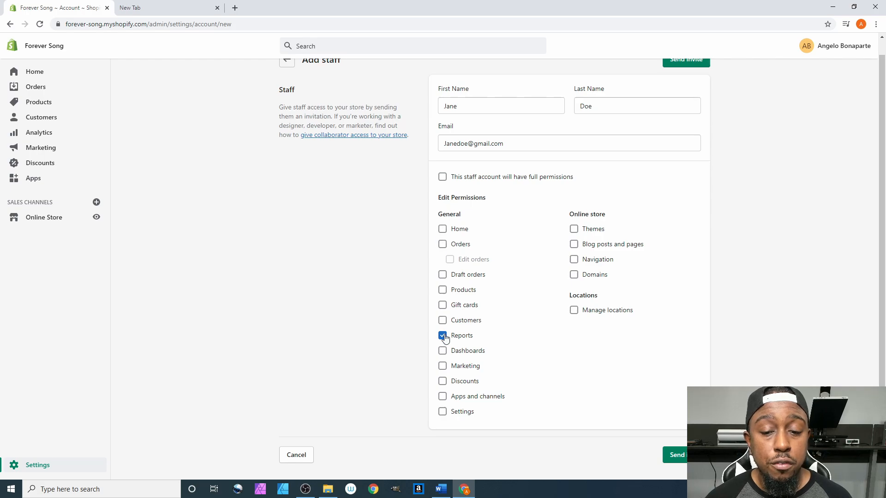
left_click(443, 335)
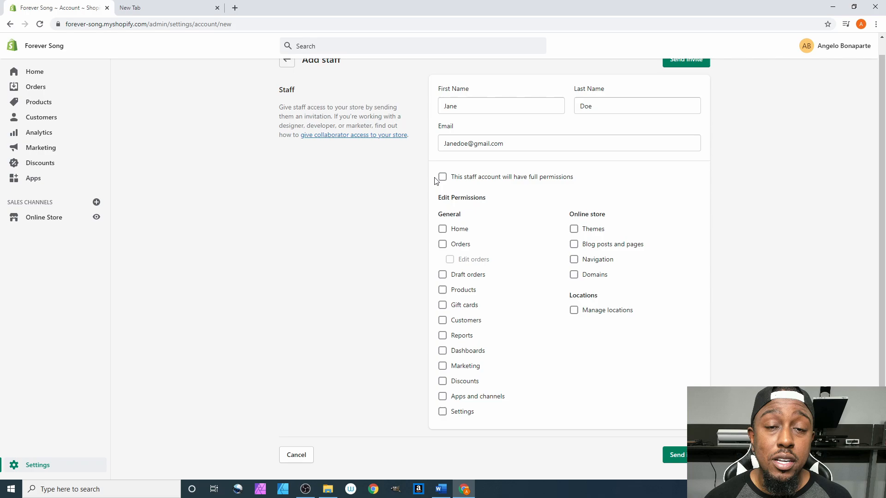
mouse_move(417, 168)
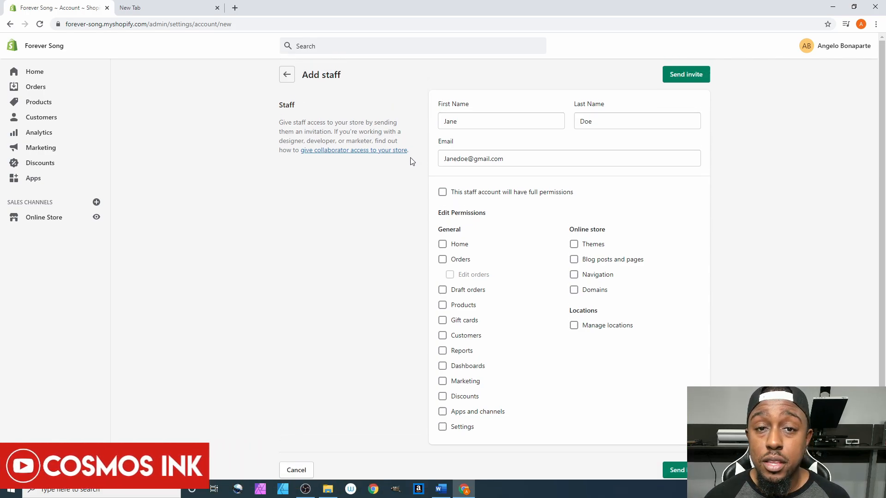
Step: Leave Add staff for Settings > Account and scroll down to the Permissions section
left_click(287, 74)
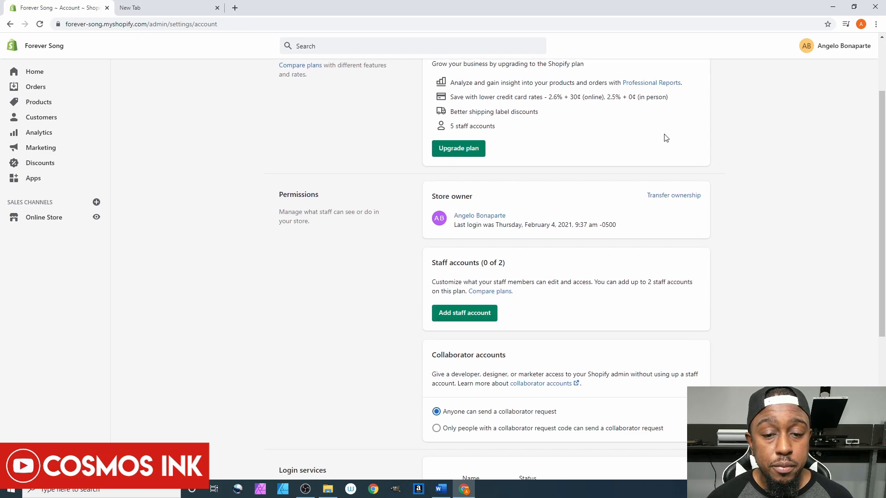
scroll("down", 3)
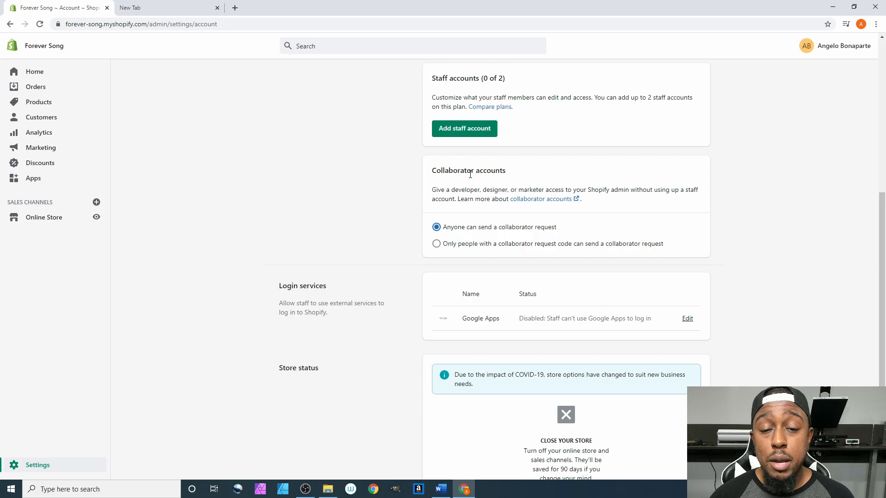
mouse_move(458, 151)
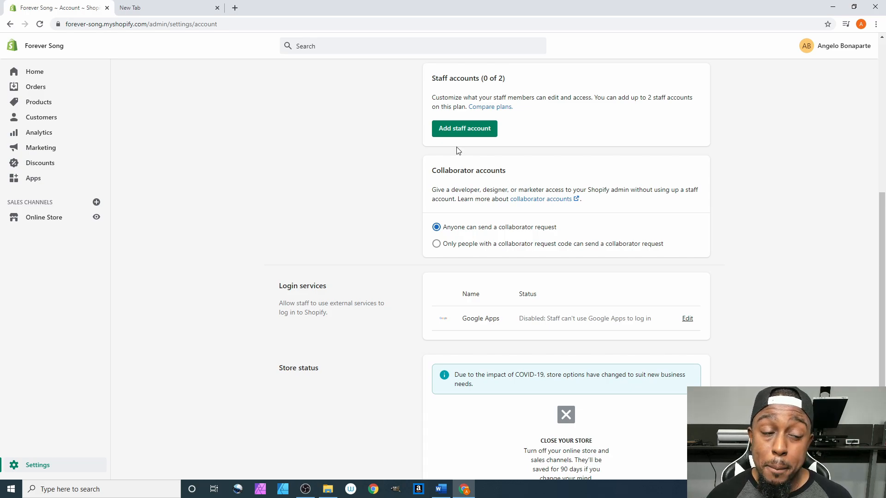
mouse_move(32, 178)
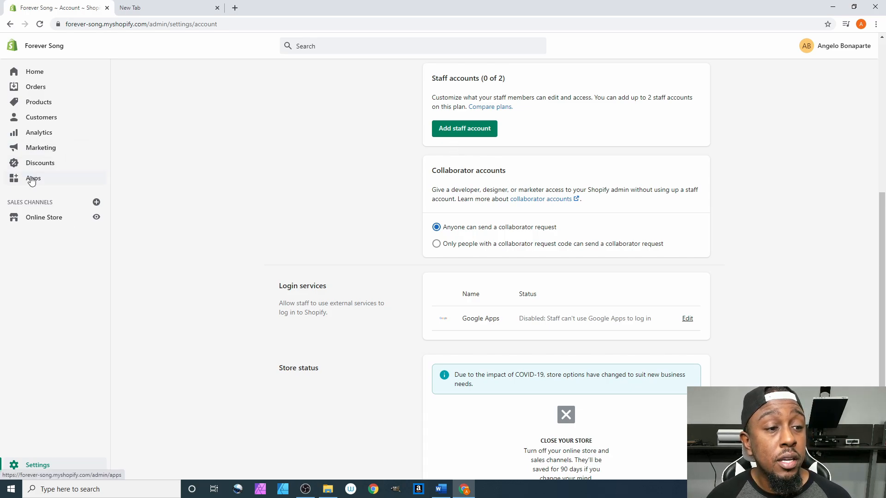
mouse_move(45, 184)
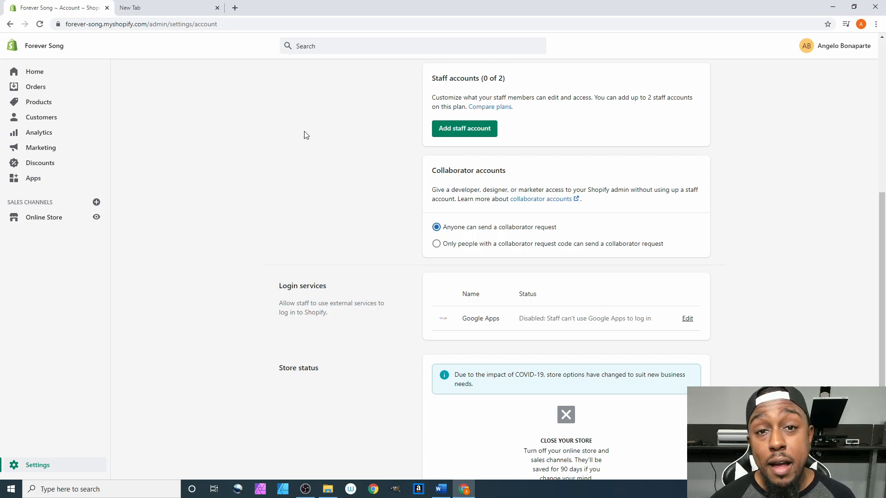
mouse_move(454, 197)
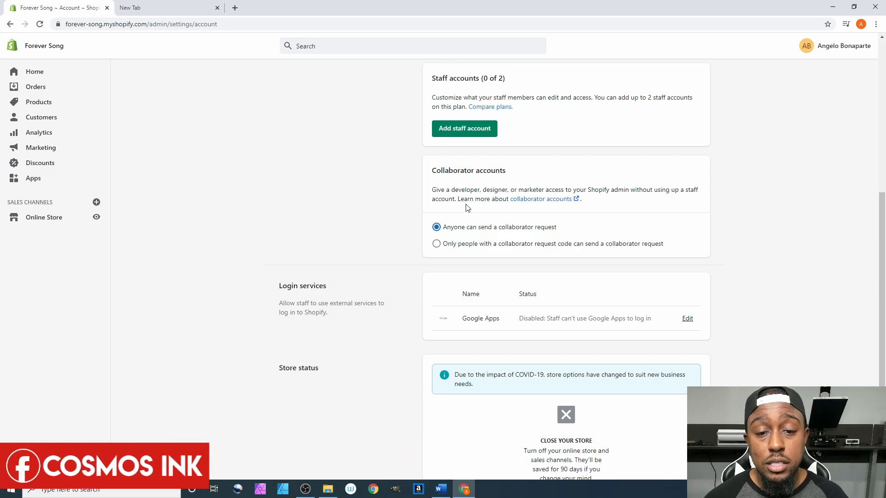
mouse_move(485, 170)
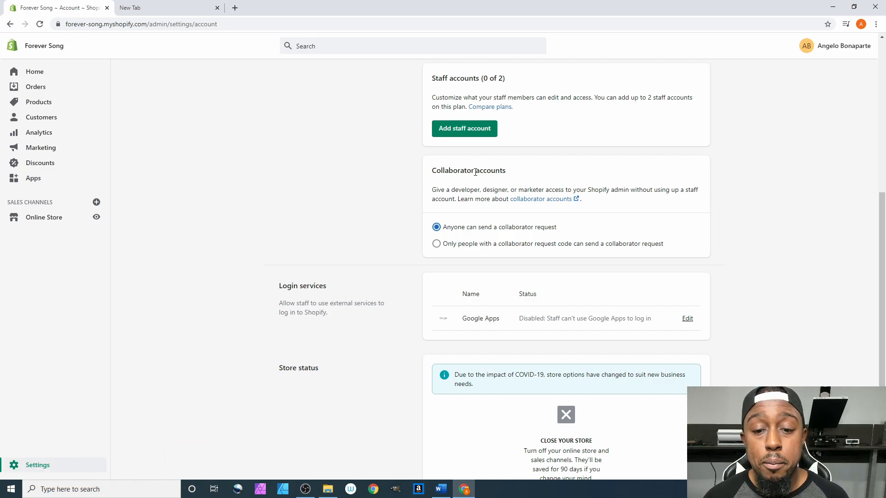
mouse_move(484, 236)
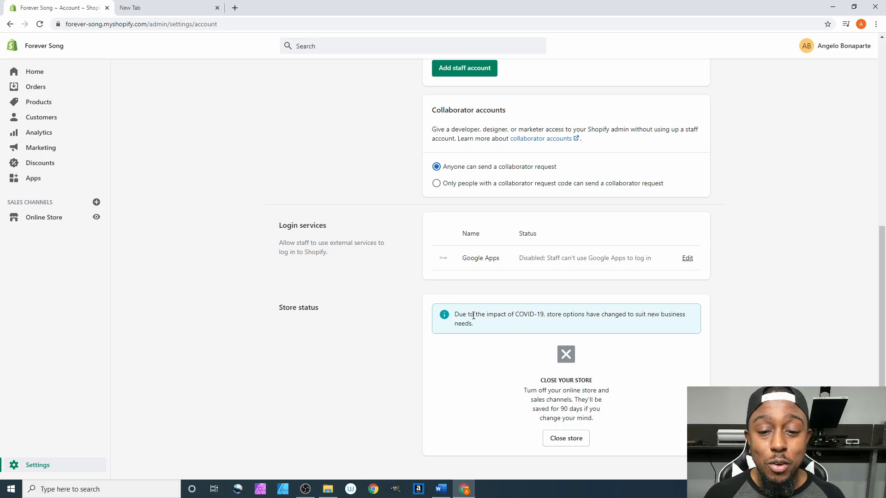
mouse_move(382, 297)
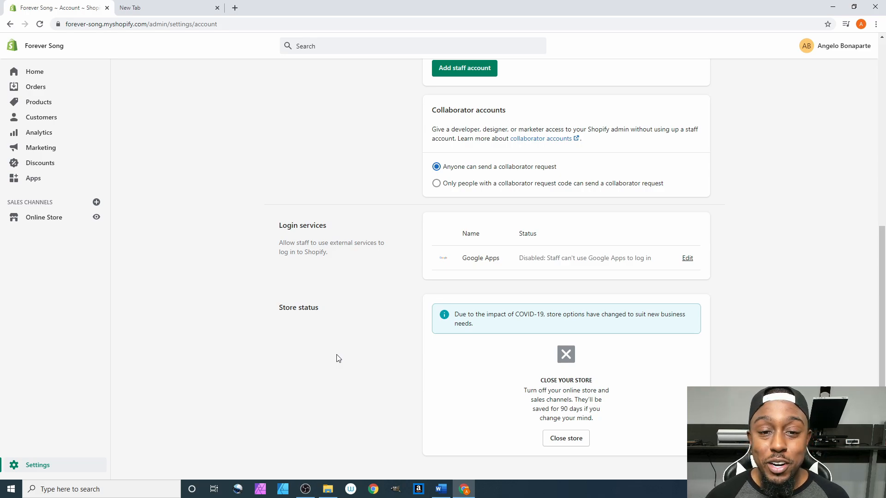
scroll("up", 3)
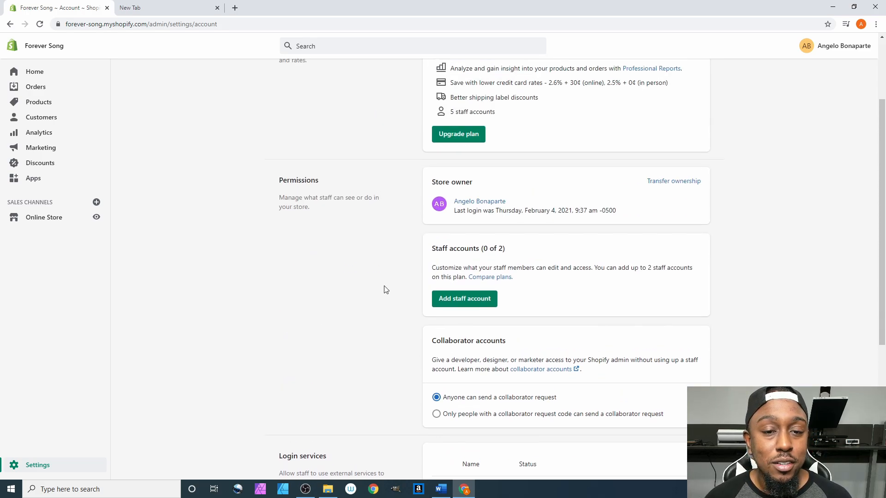